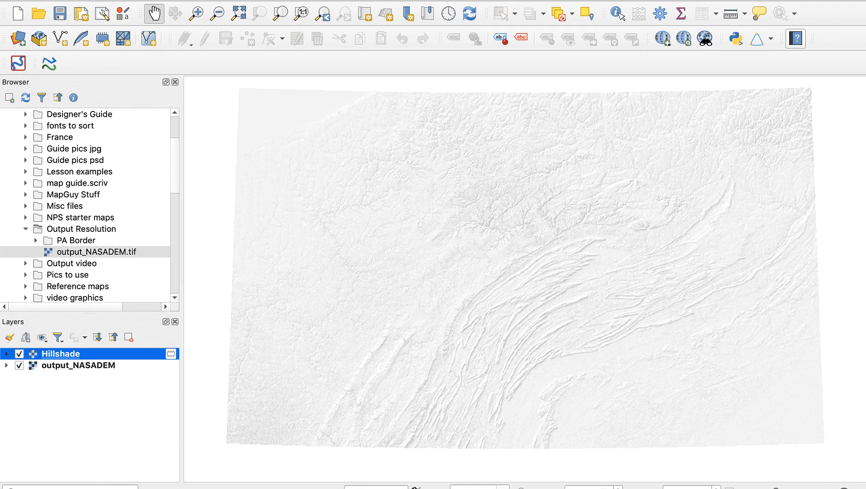
- Review the Pennsylvania Hillshade layer in the QGIS project
double_click(115, 251)
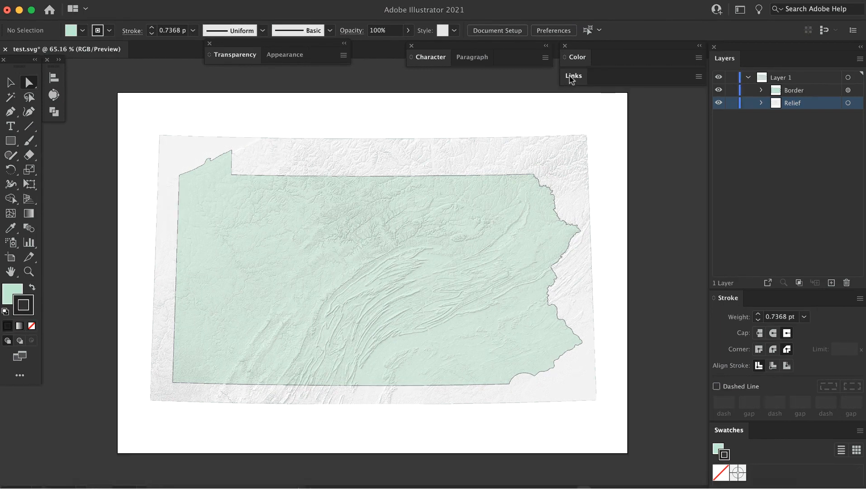
- Unembed the large relief image via the Links panel and save it as a PSD
left_click(574, 75)
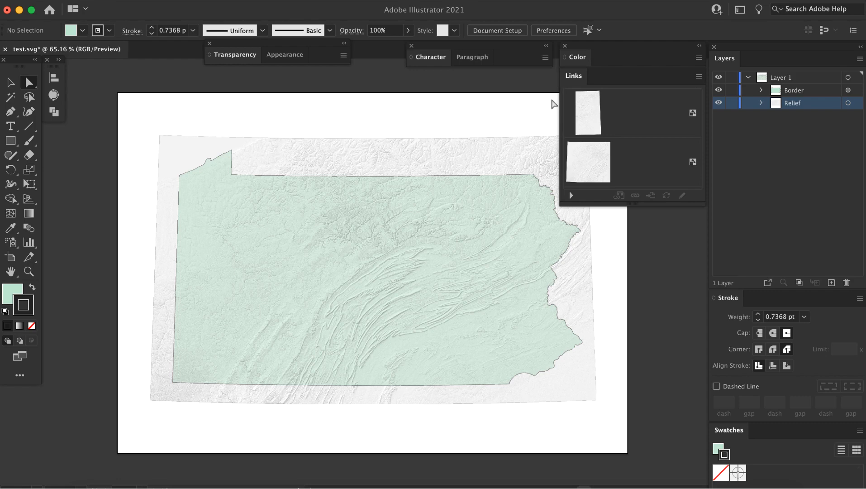
mouse_move(598, 167)
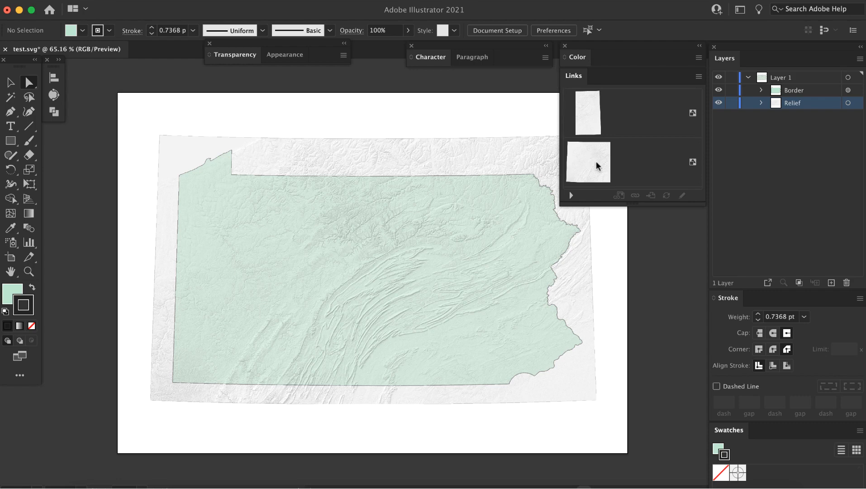
left_click(588, 162)
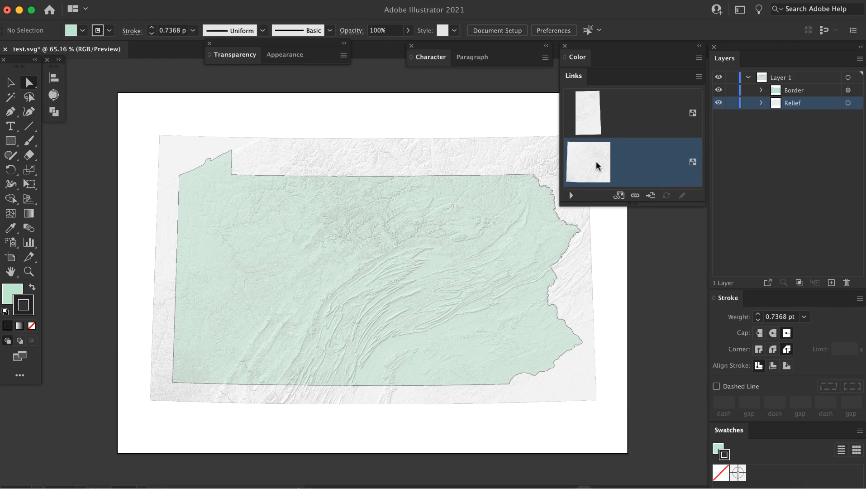
mouse_move(697, 75)
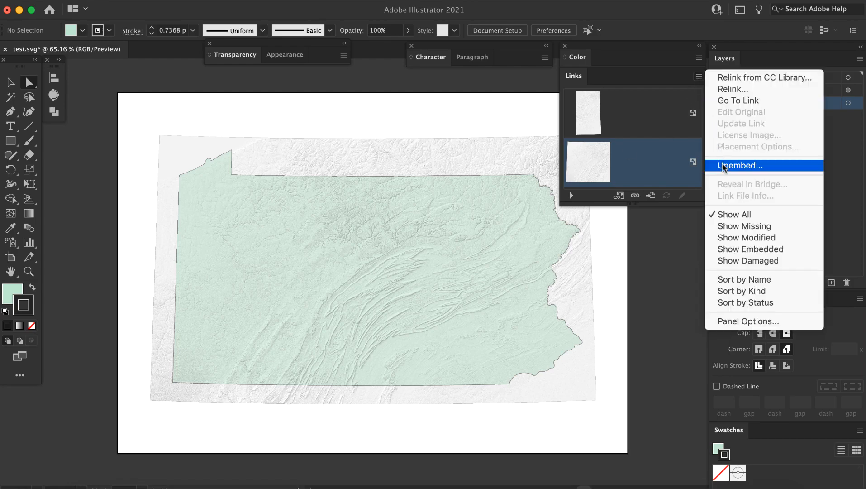
left_click(742, 165)
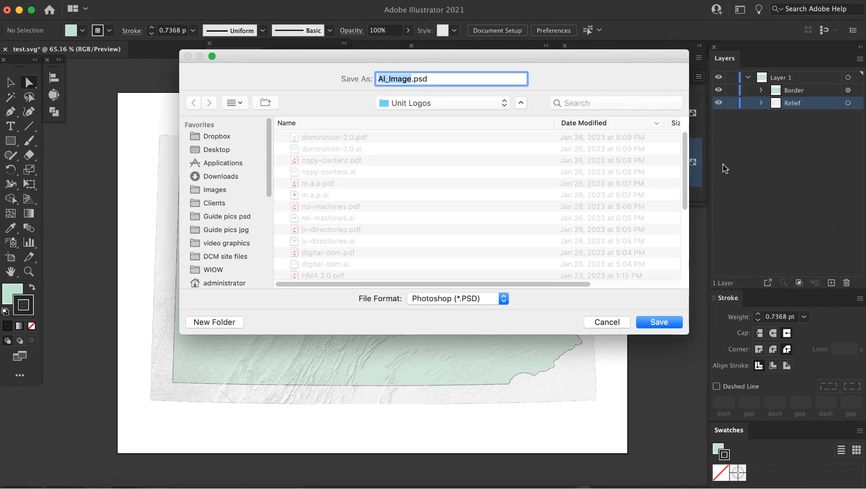
left_click(218, 150)
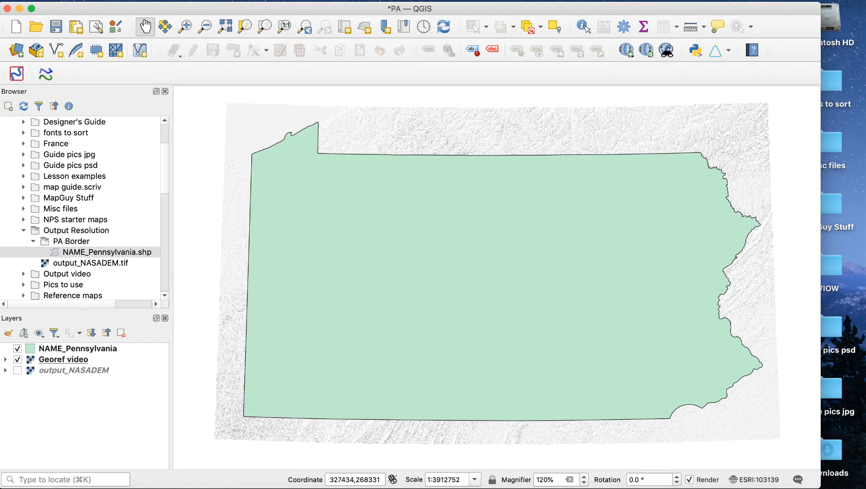
- Create a new blank print layout from the Project menu
left_click(22, 9)
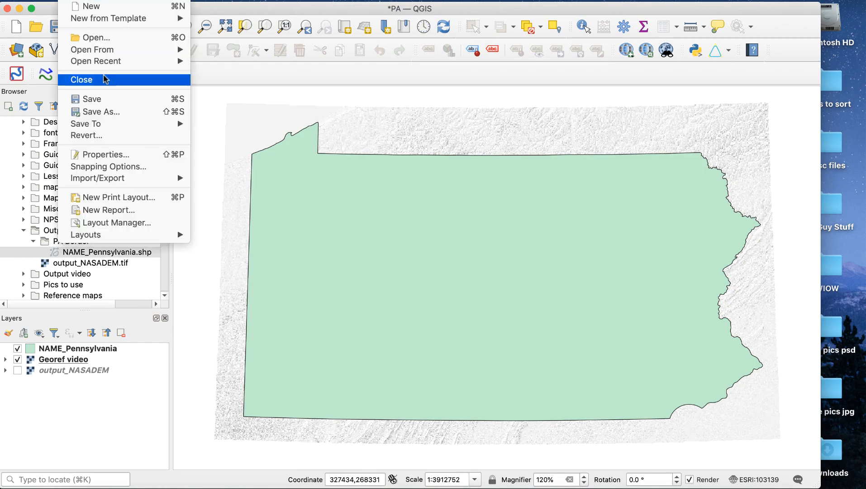
left_click(118, 197)
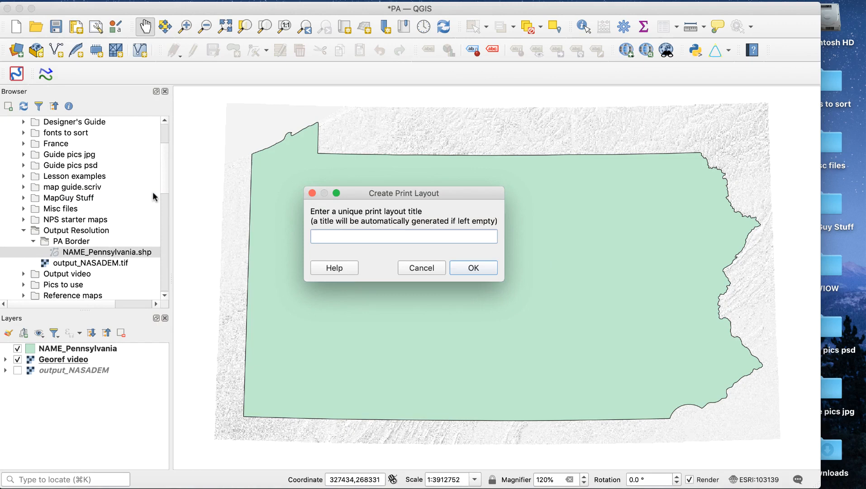
left_click(472, 267)
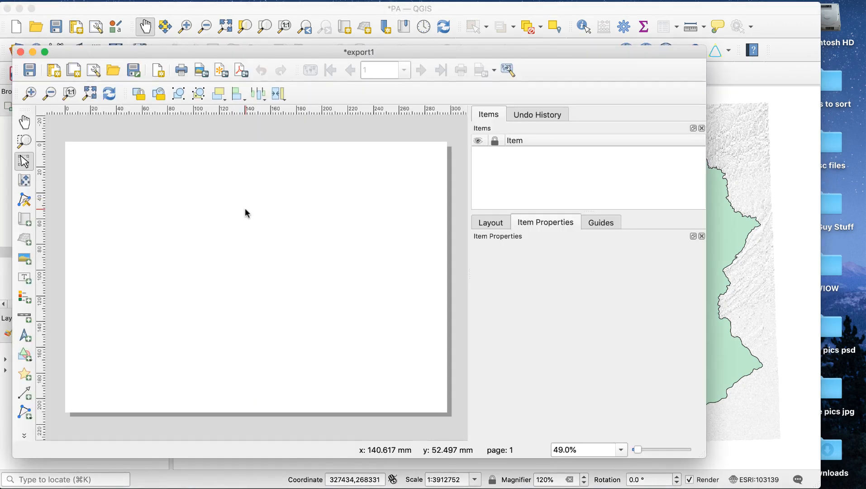
mouse_move(295, 242)
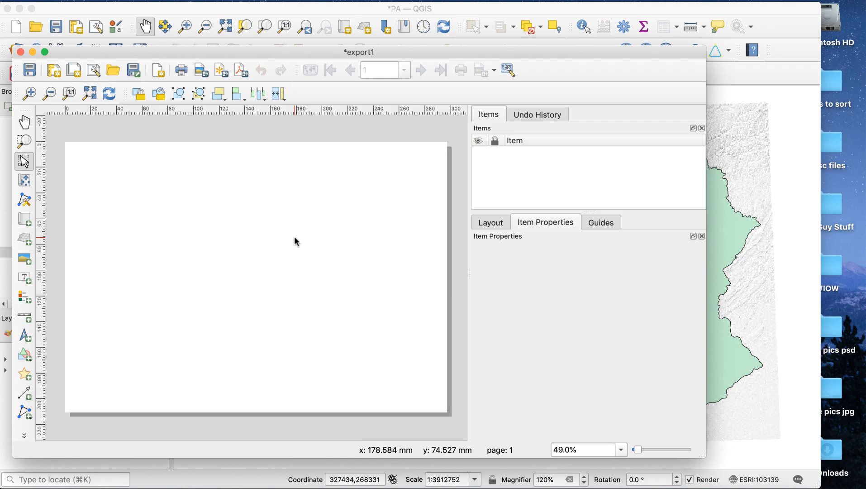
- Switch the layout page size units to inches in Page Properties
right_click(296, 241)
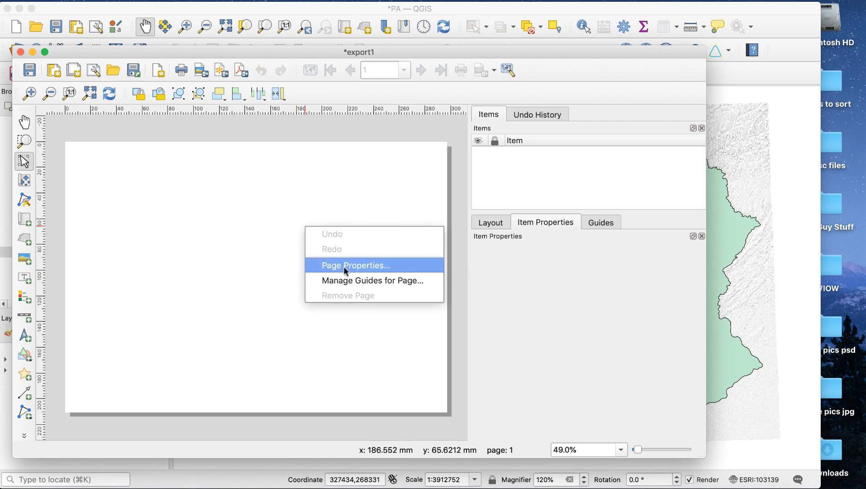
left_click(355, 265)
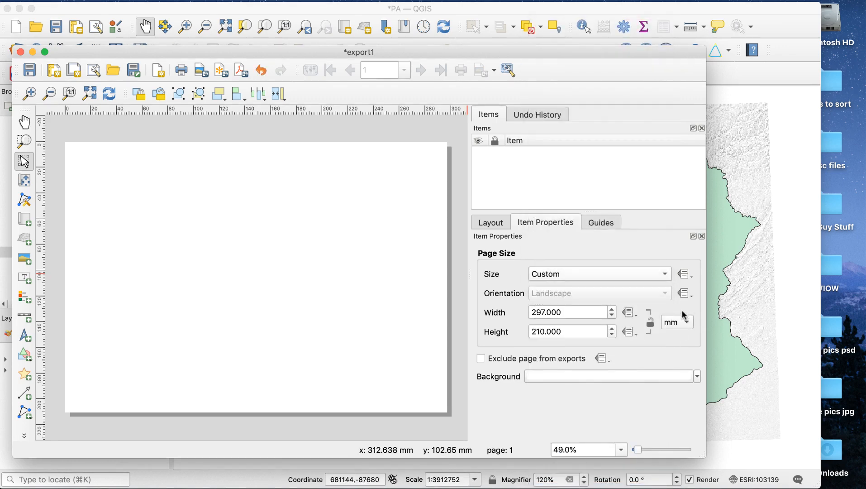
left_click(674, 322)
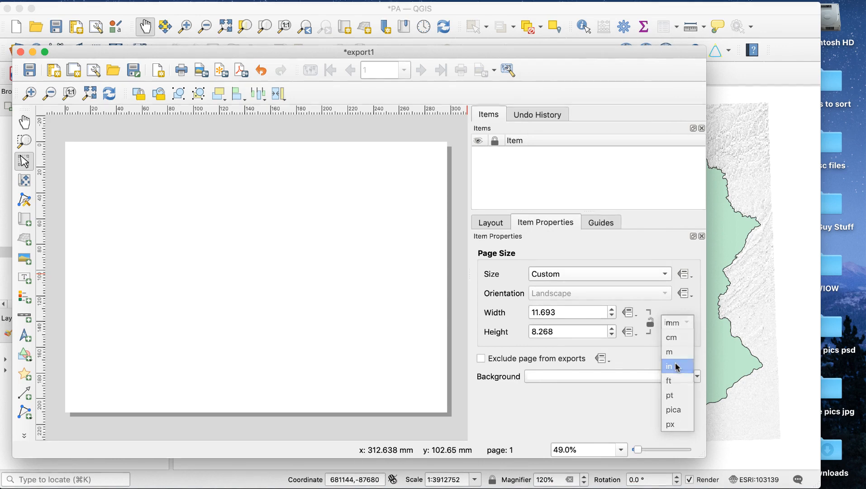
left_click(669, 366)
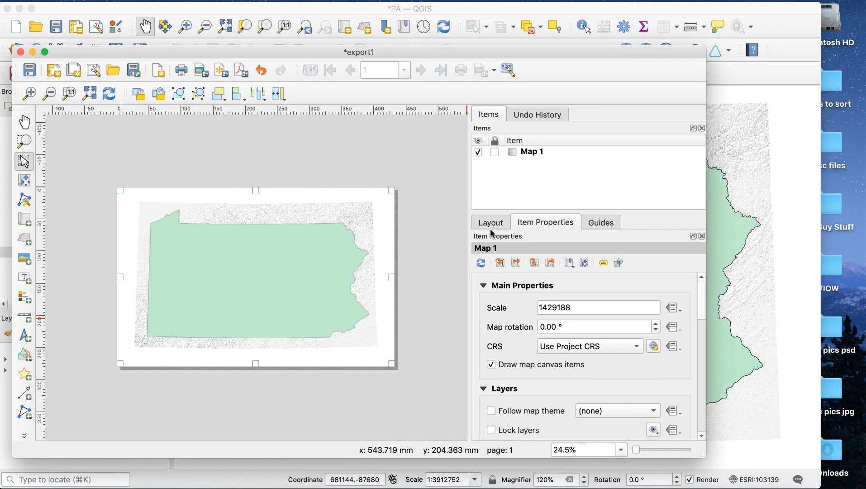
- Show the Layout settings tab and scroll to the 300 dpi export resolution
left_click(490, 222)
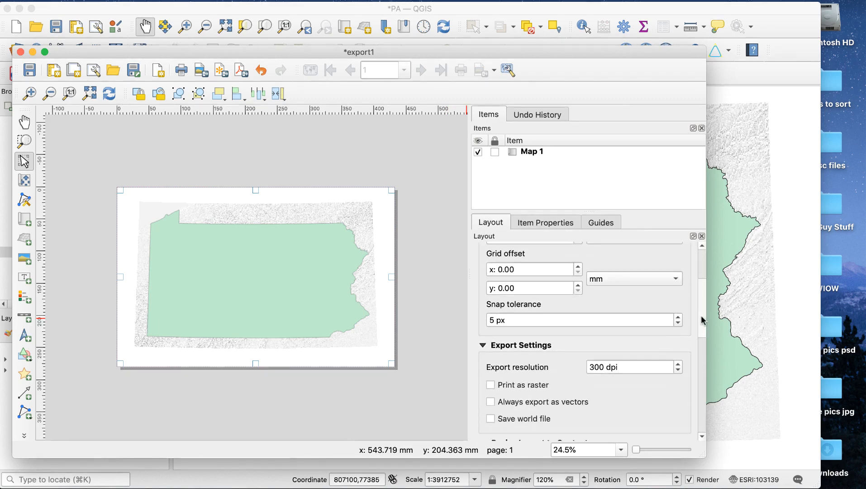
scroll("down", 3)
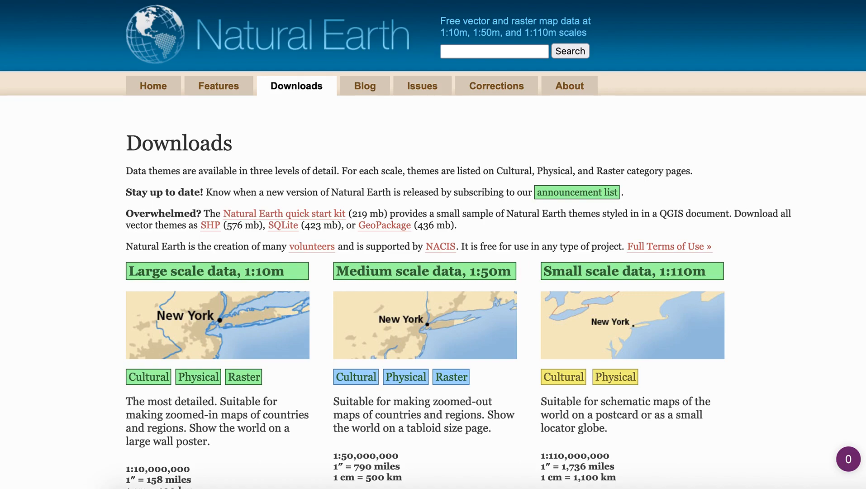
- Download the large-size 1:10m Shaded Relief and Water raster
scroll("down", 3)
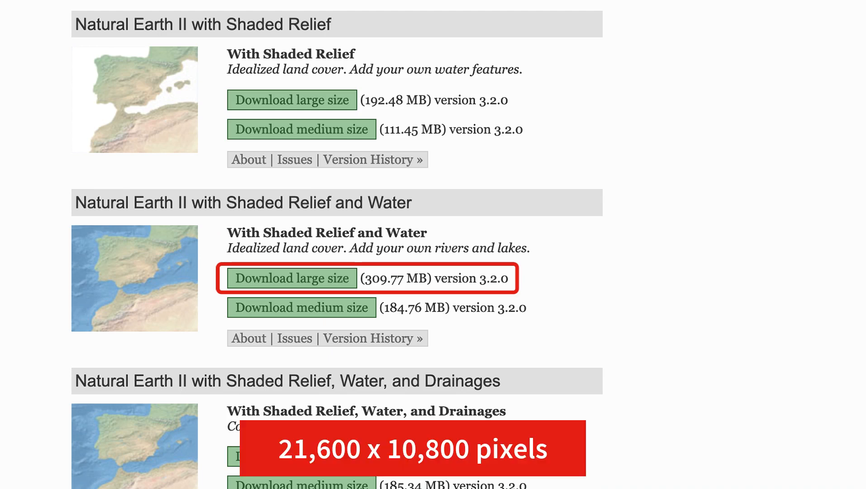
left_click(301, 307)
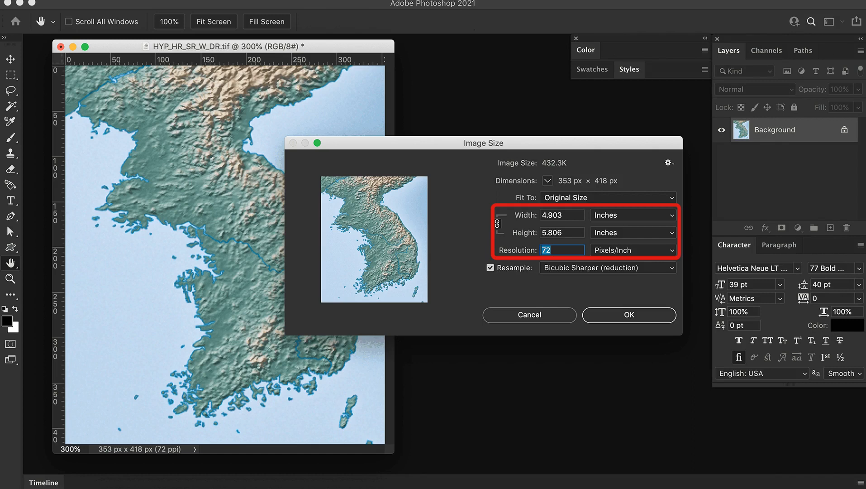
- Enter a resolution of 300 pixels per inch with resampling off
type("300")
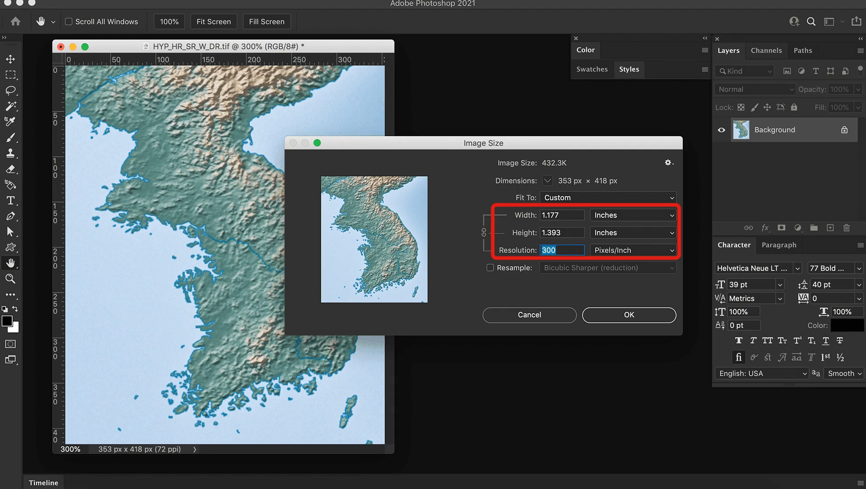